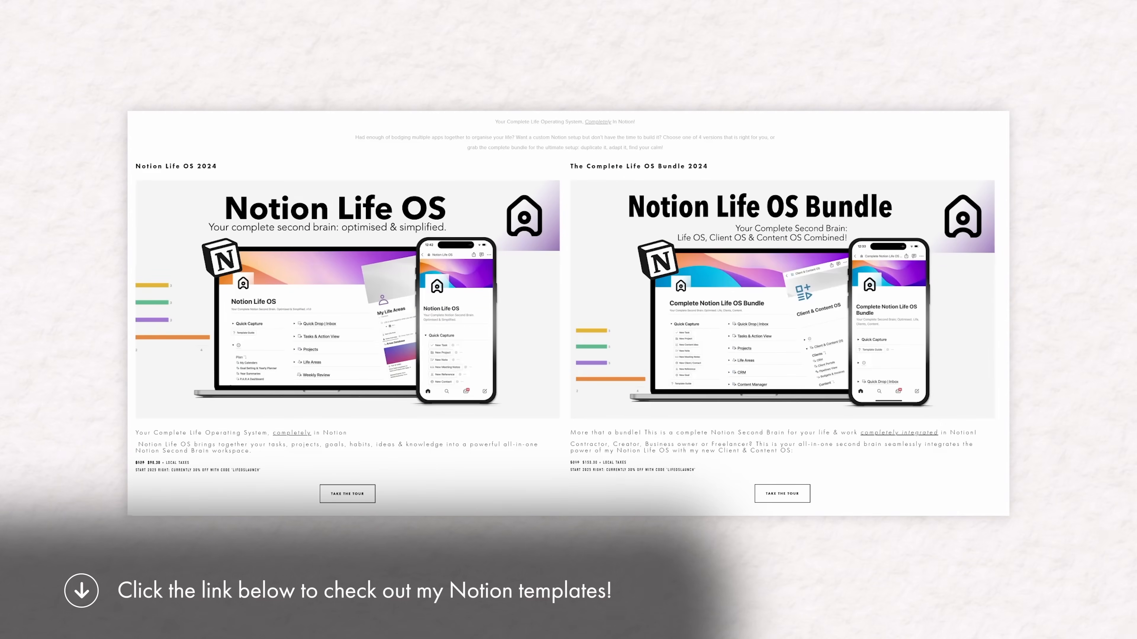
Step: Scroll down the Notion Life OS (Demo) dashboard past Quick Capture to the Projects and Life Areas sections
scroll(down, 3)
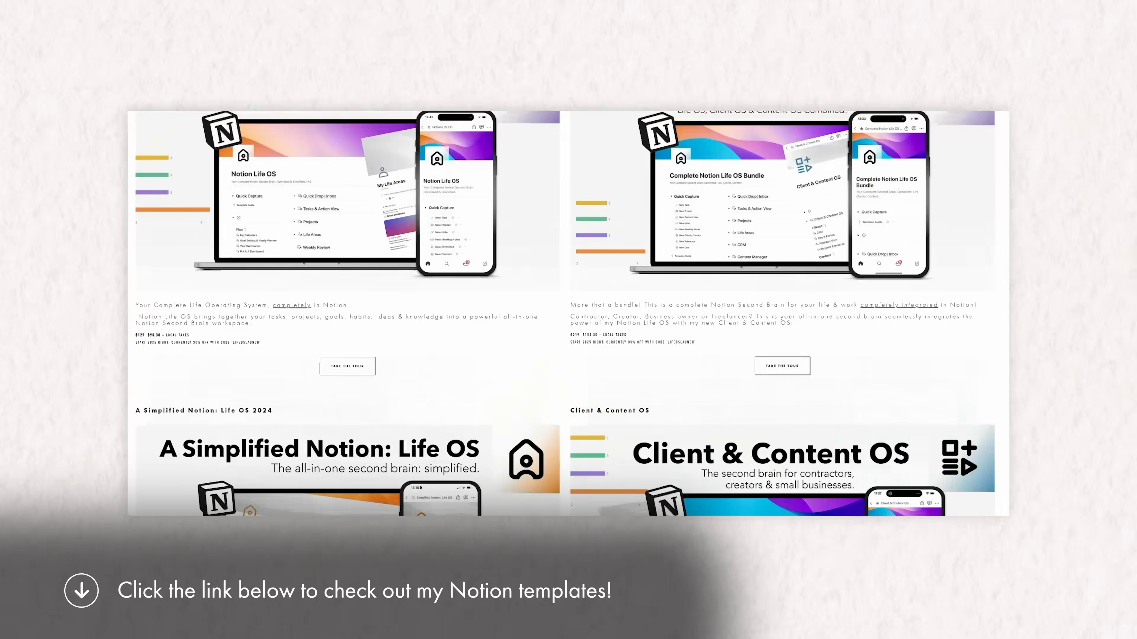
scroll(down, 3)
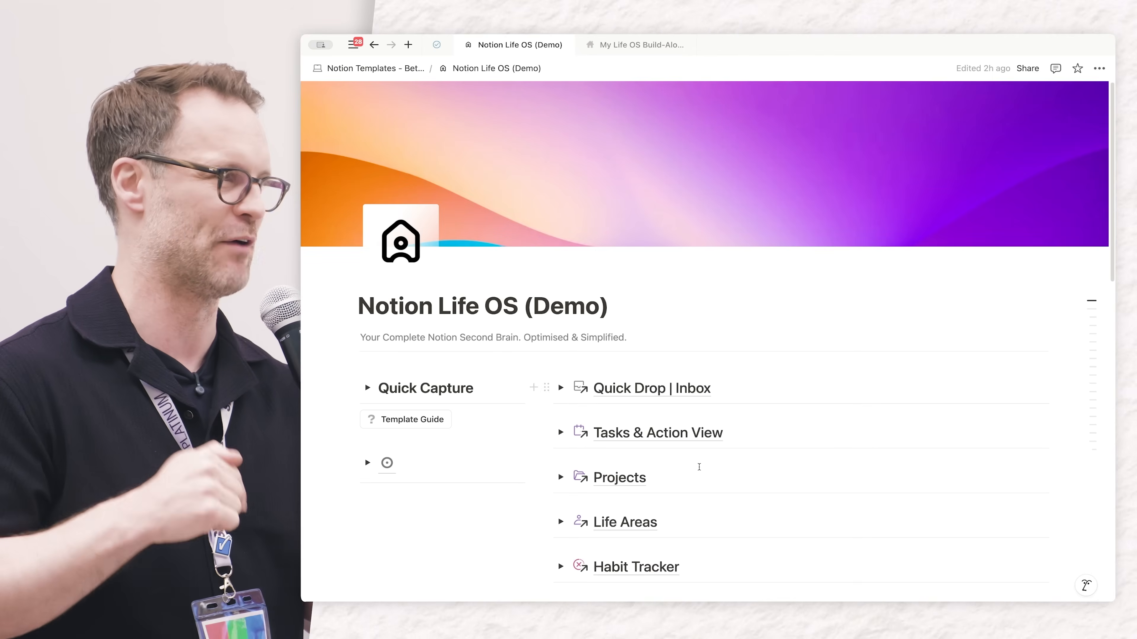
Step: Expand the Life Areas and Tasks & Action View toggles, then visit the Clients & Content page
click(559, 522)
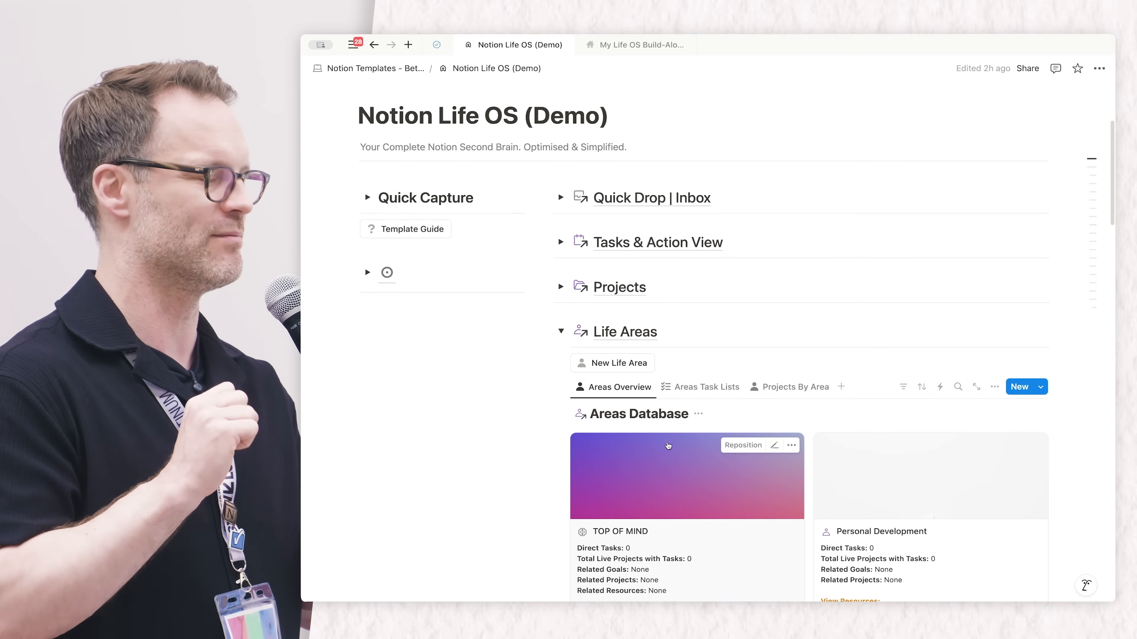
scroll(down, 3)
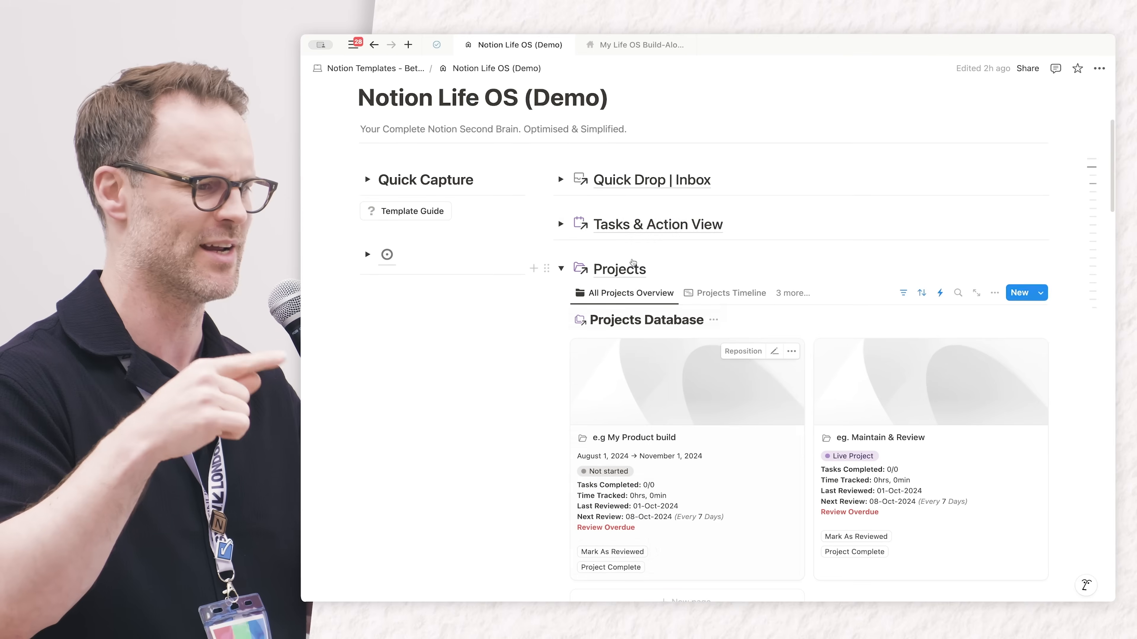
click(560, 224)
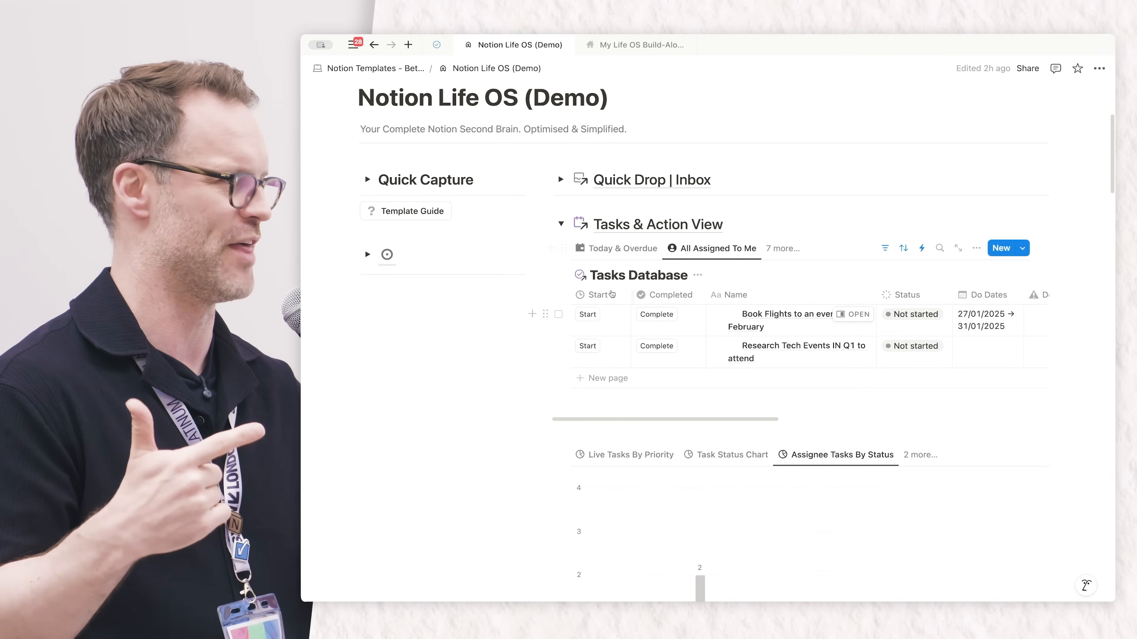
click(561, 224)
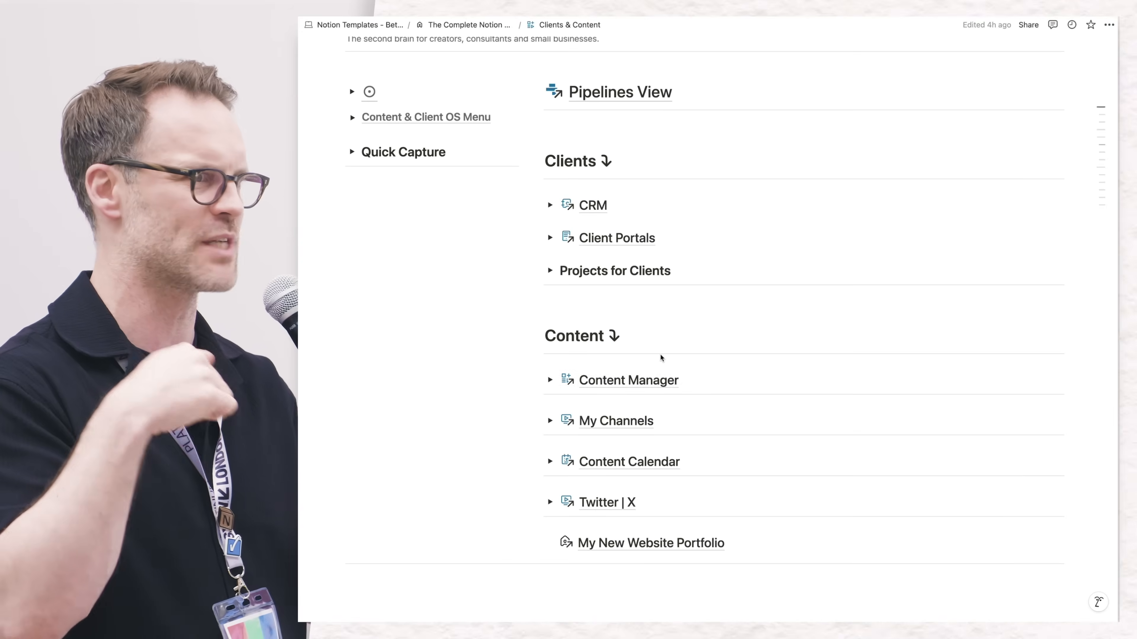
click(628, 380)
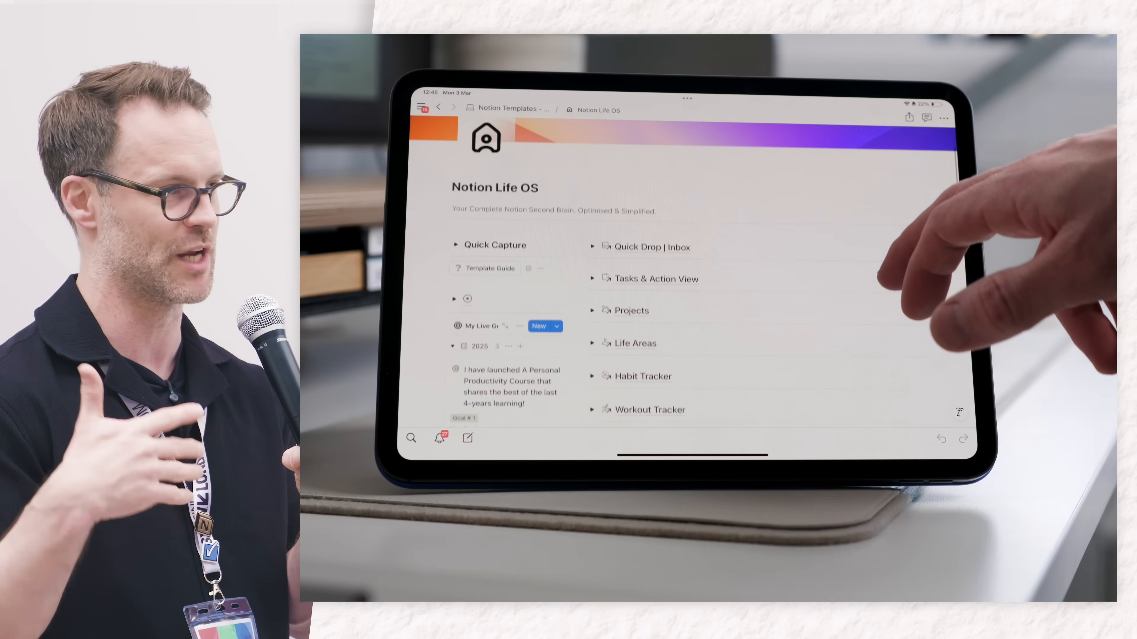
Step: Scroll the tablet dashboard down to the goals gallery and lower section toggles
scroll(down, 3)
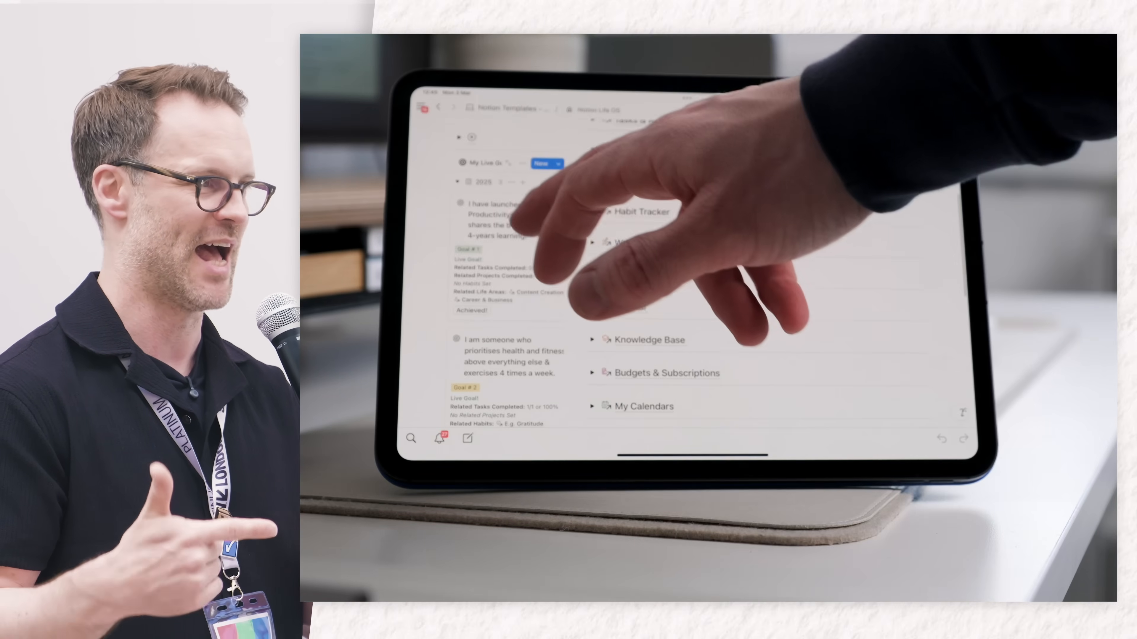
click(500, 217)
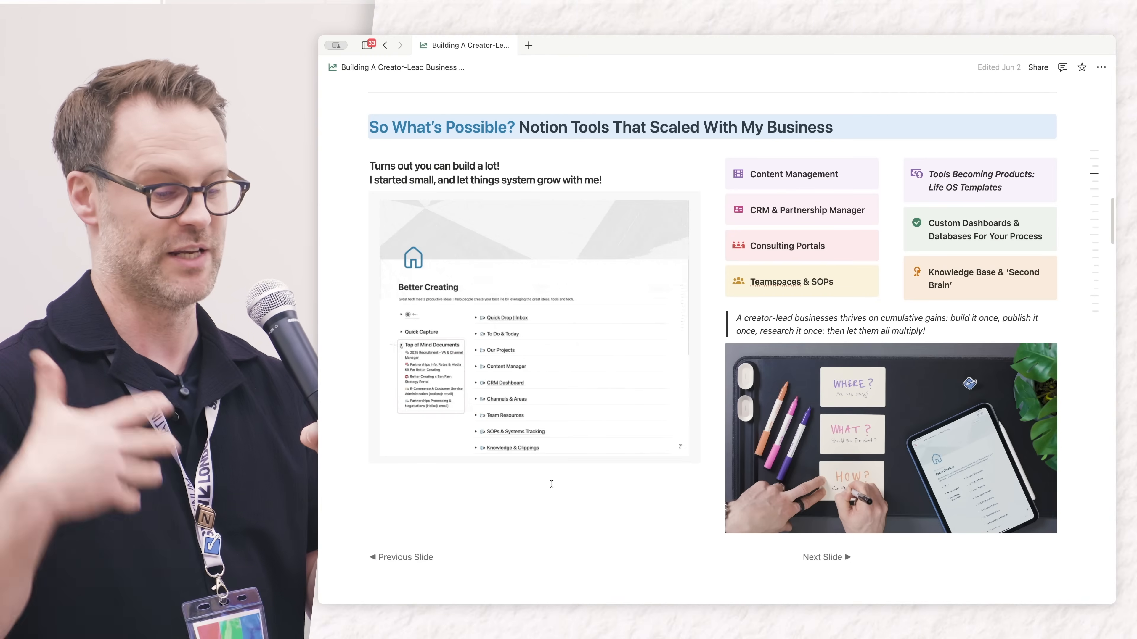
Step: Advance through the Creator-Lead Business slide and open Content Manager from the Better Creating dashboard
click(400, 345)
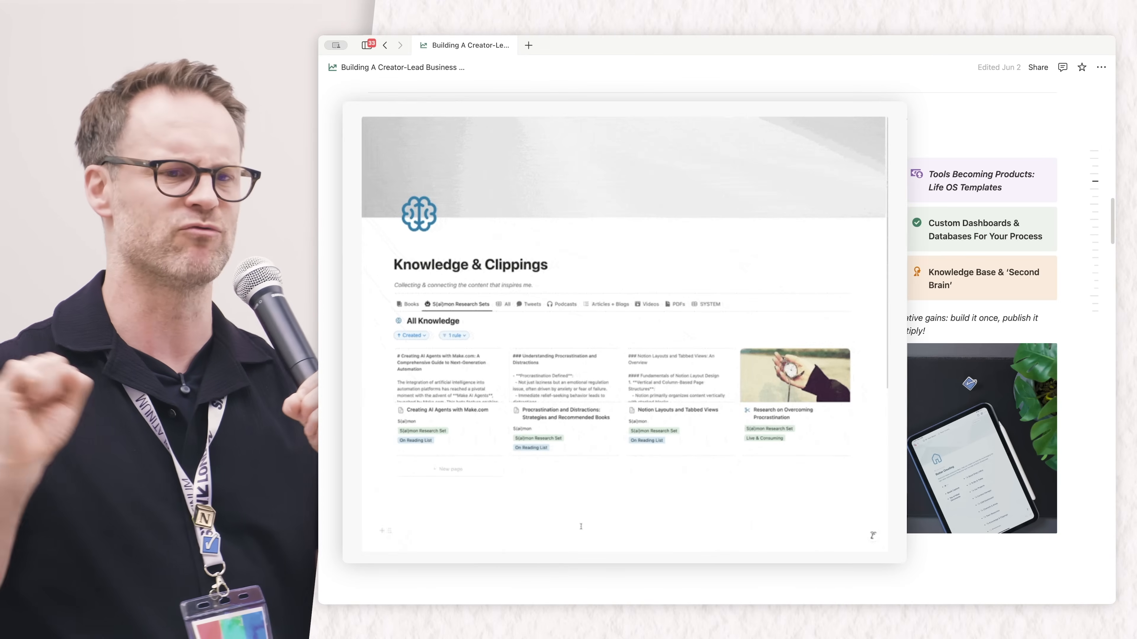
click(408, 303)
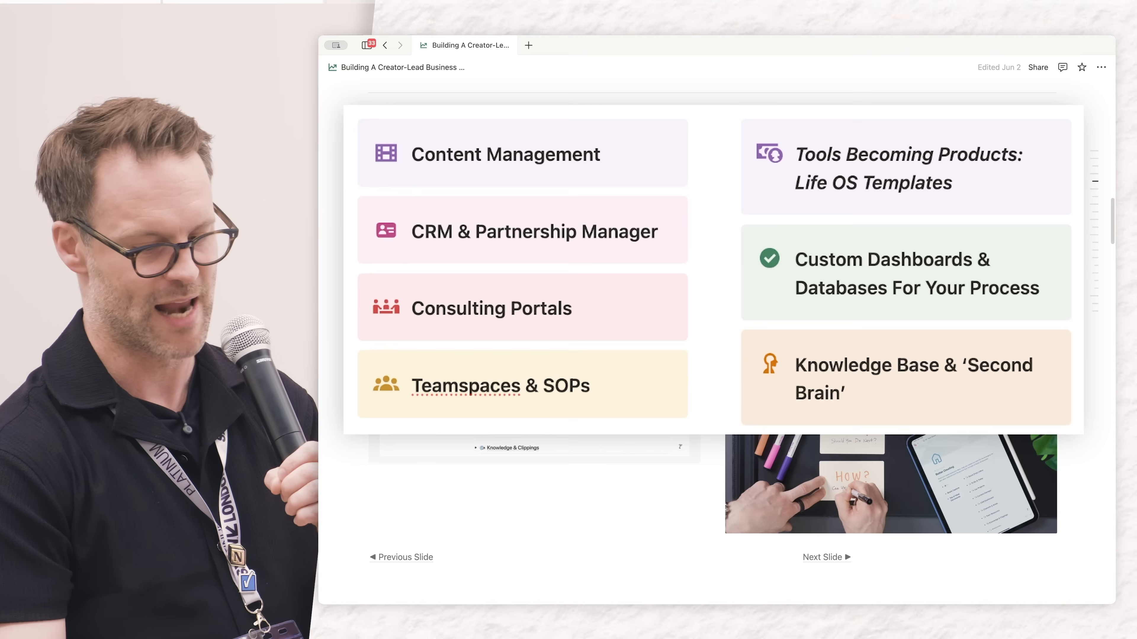
scroll(up, 3)
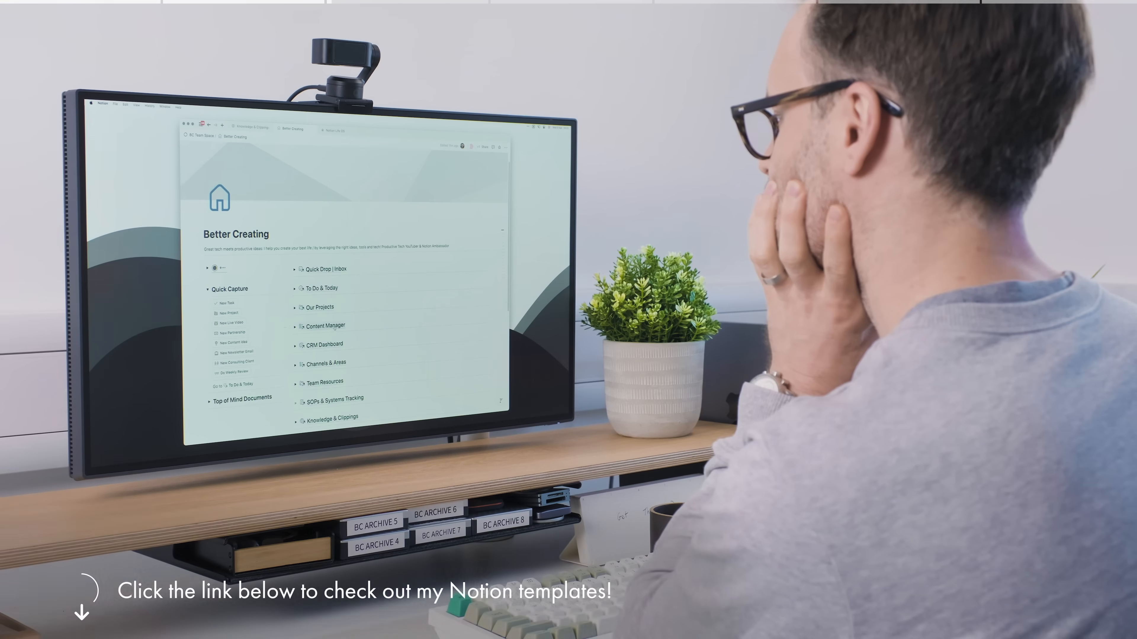
click(323, 325)
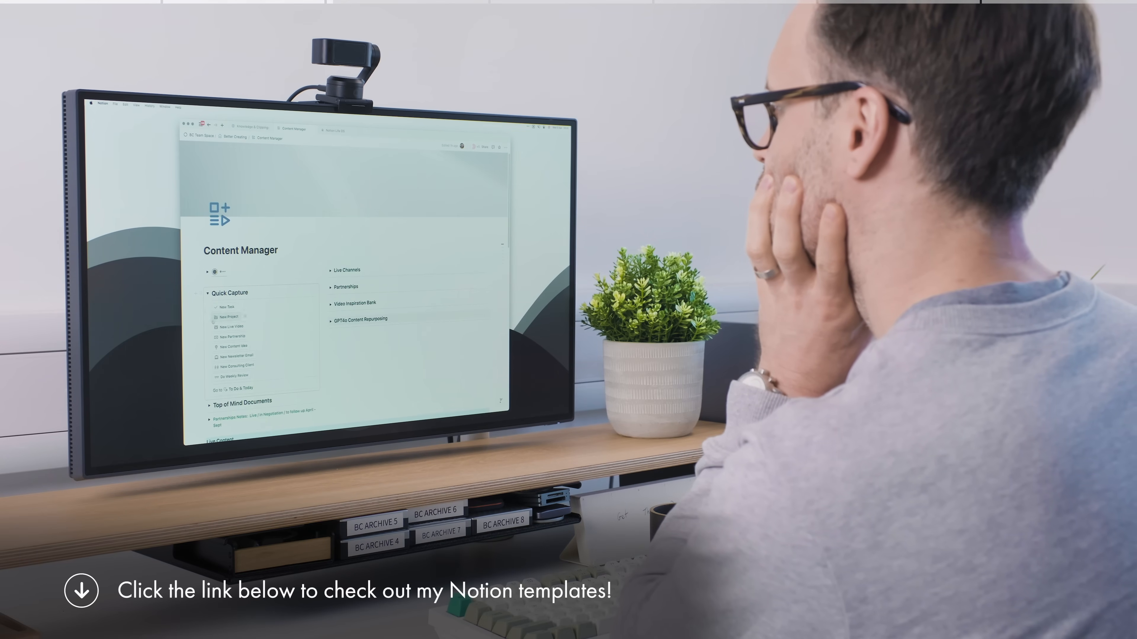